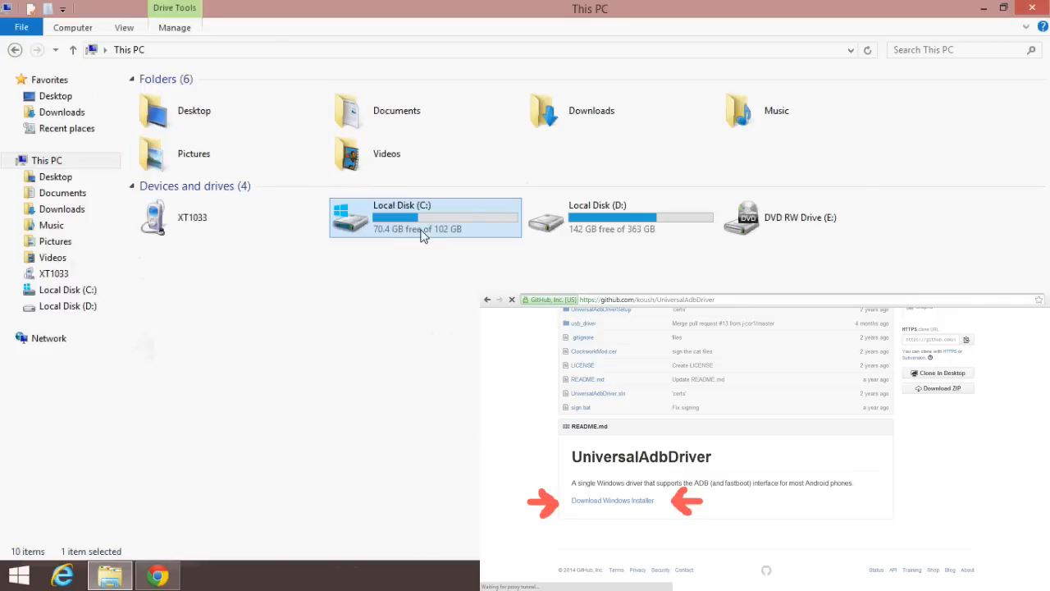
# Navigate C: > Program Files (x86) > ClockworkMod > Universal Adb Driver > usb_driver.
pyautogui.doubleClick(424, 217)
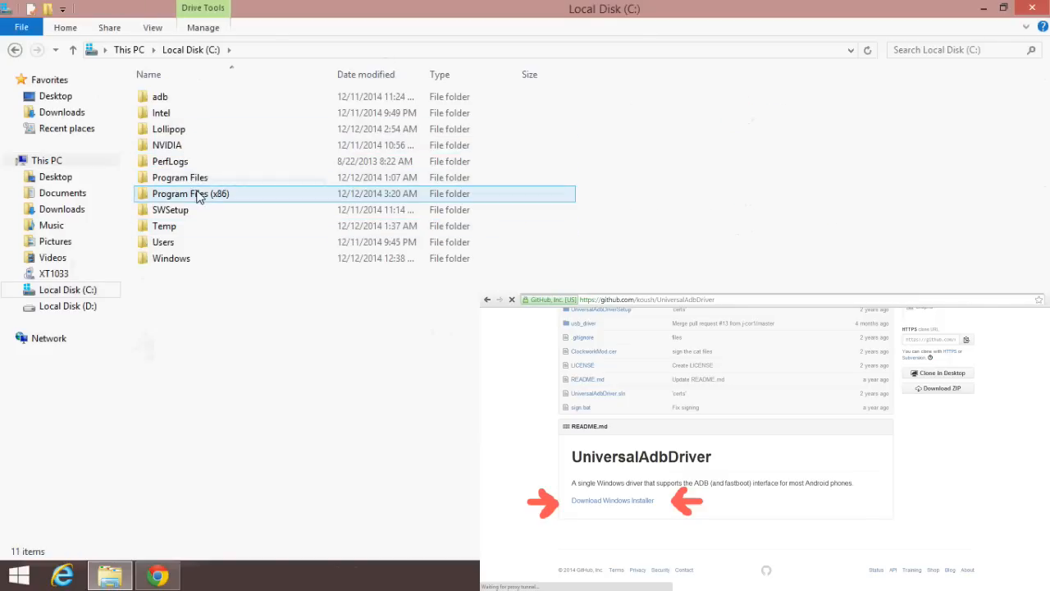
pyautogui.doubleClick(190, 194)
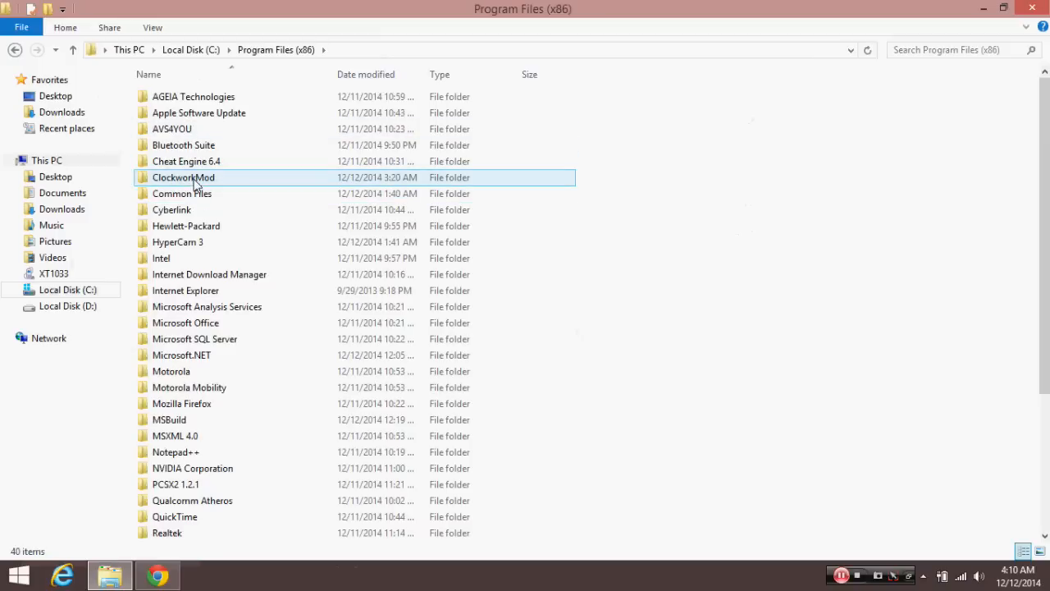
pyautogui.doubleClick(184, 177)
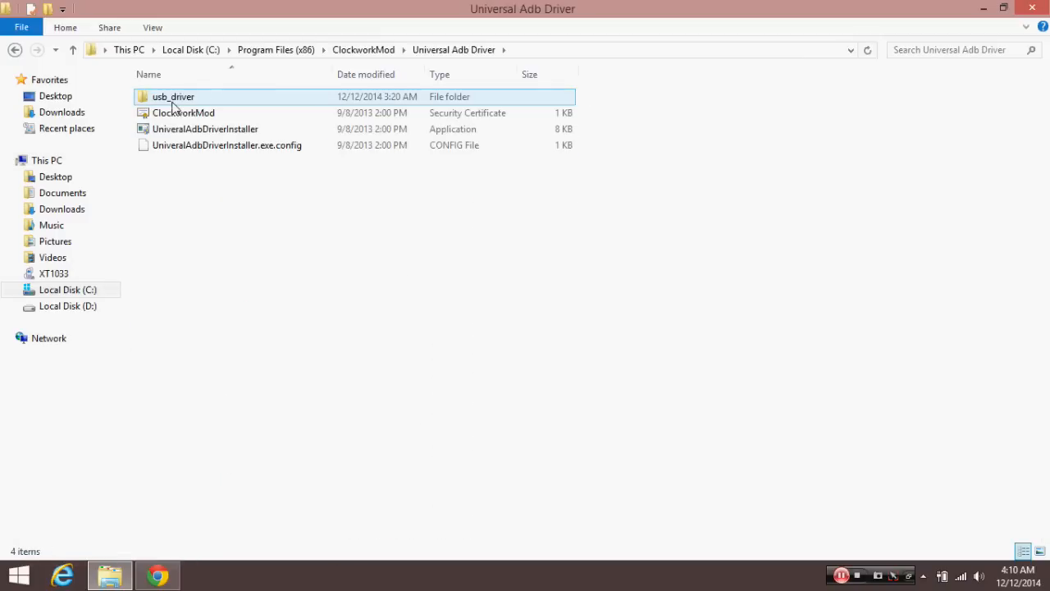
pyautogui.doubleClick(172, 97)
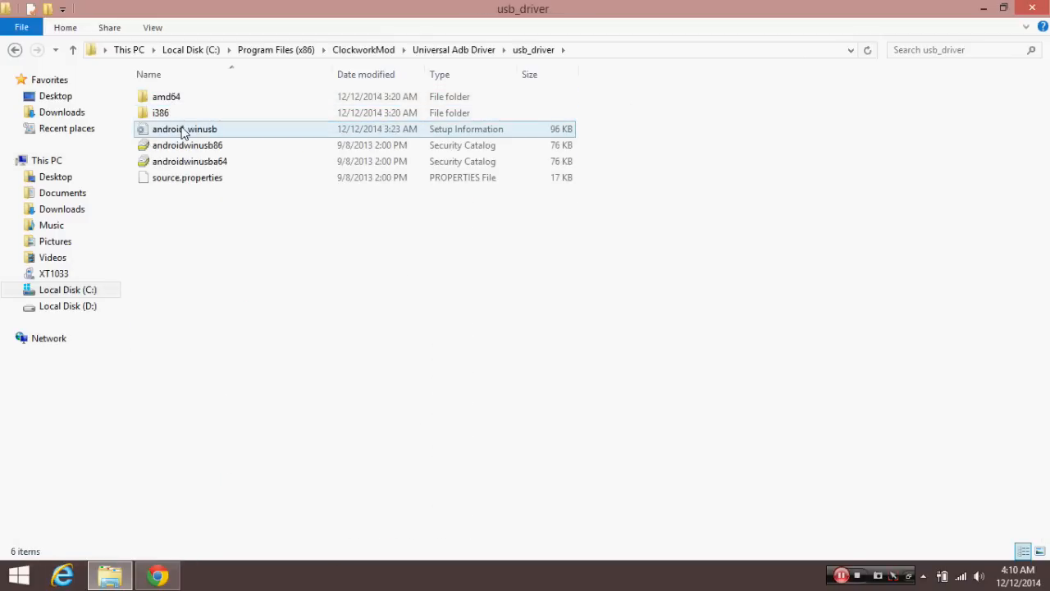
# Edit android_winusb.inf with Notepad++ via its context menu.
pyautogui.rightClick(184, 128)
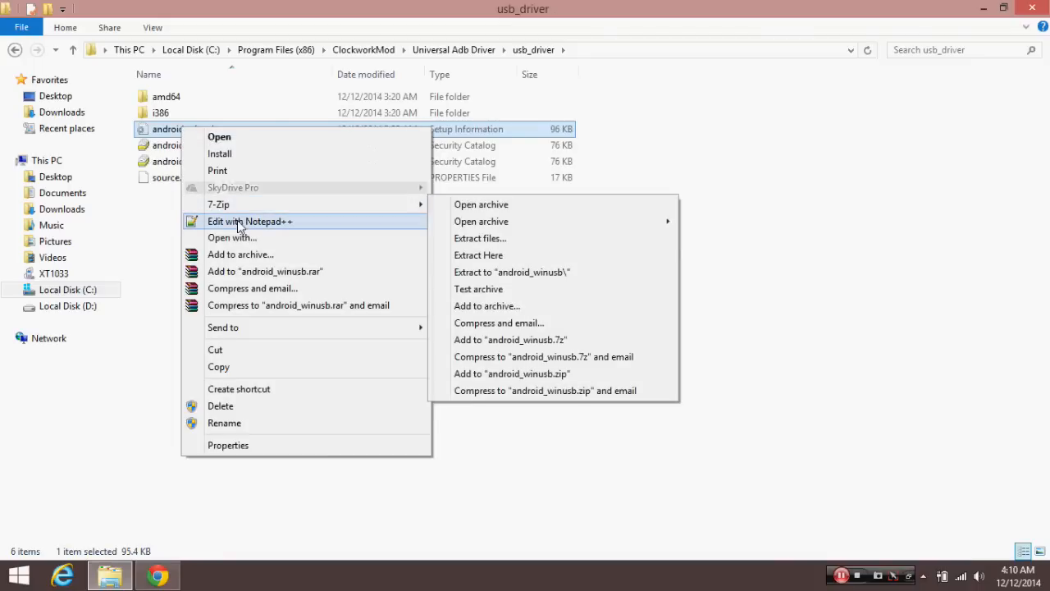
pyautogui.click(250, 220)
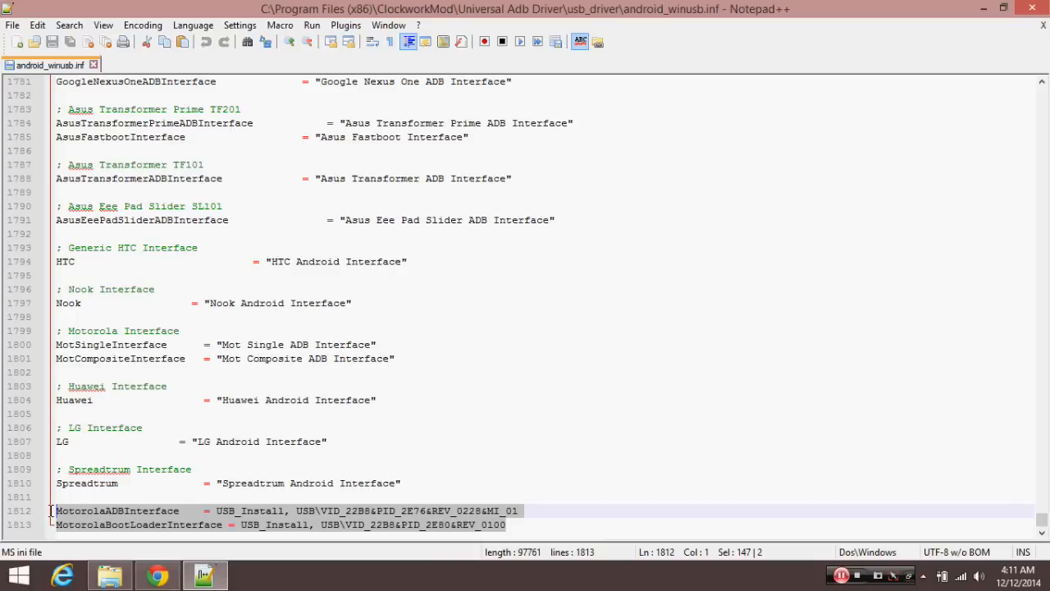
pyautogui.moveTo(1040, 10)
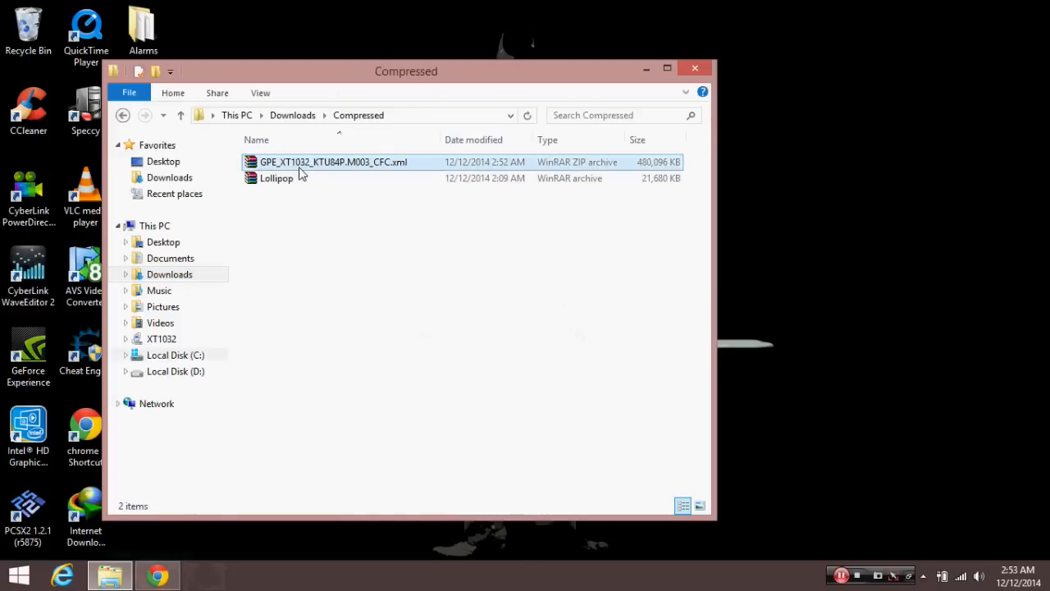
# Extract the GPE_XT1032 firmware zip to its own folder and the Lollipop archive here.
pyautogui.rightClick(334, 163)
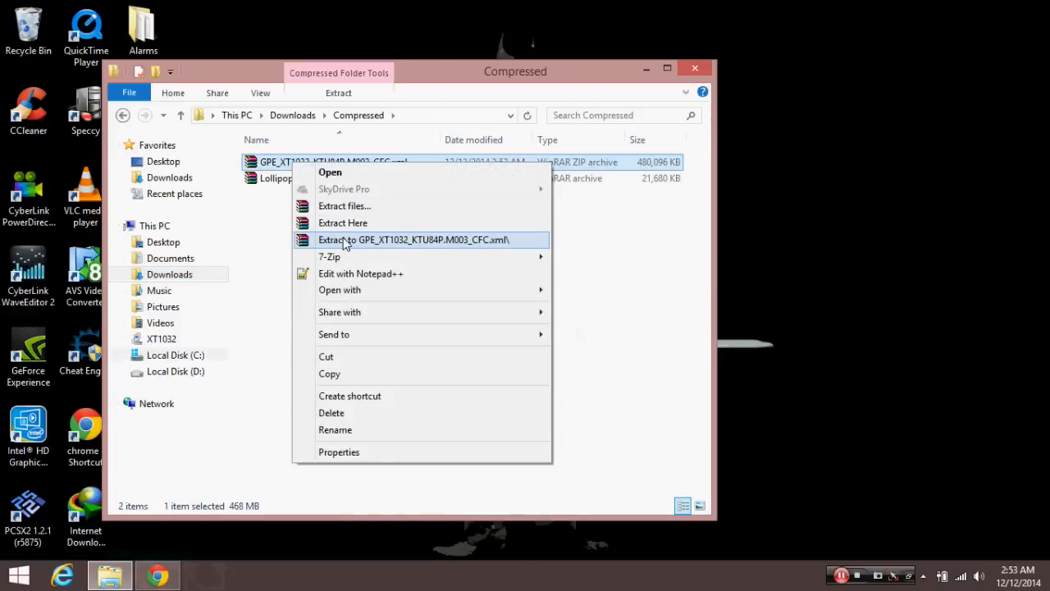
pyautogui.click(413, 239)
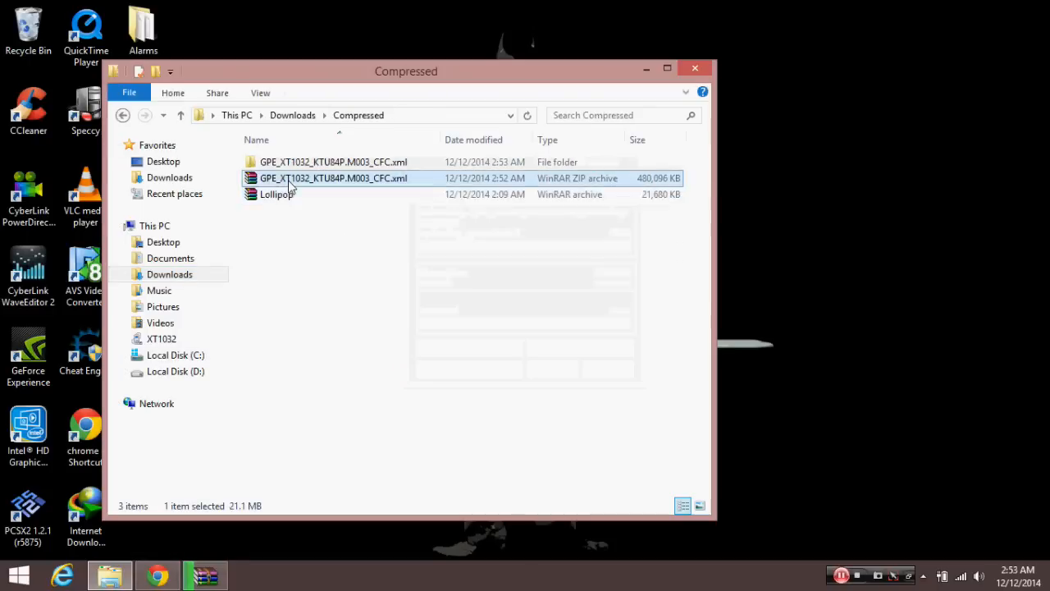
pyautogui.rightClick(276, 194)
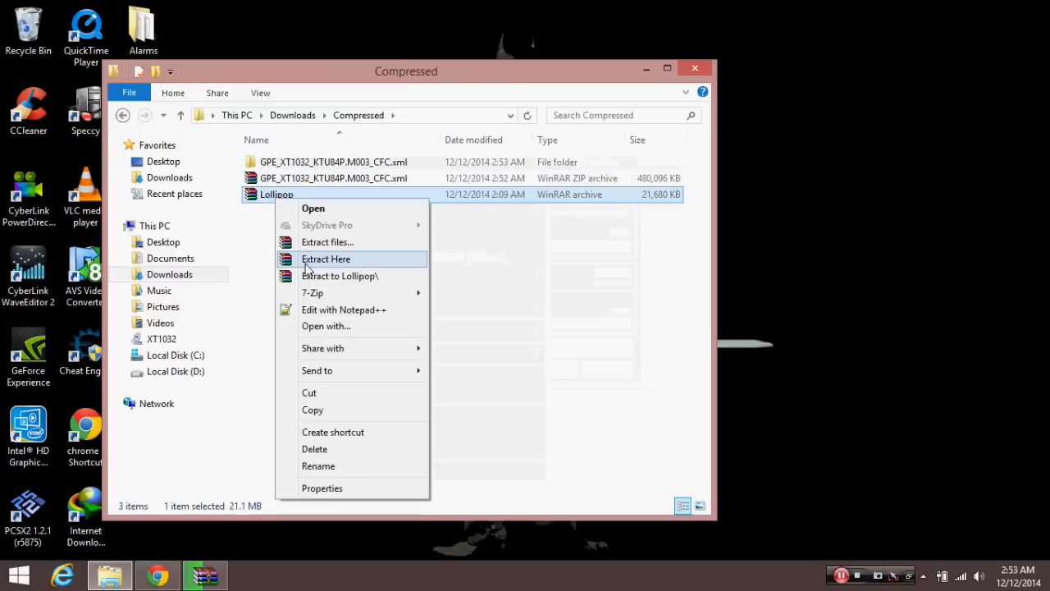
pyautogui.click(324, 259)
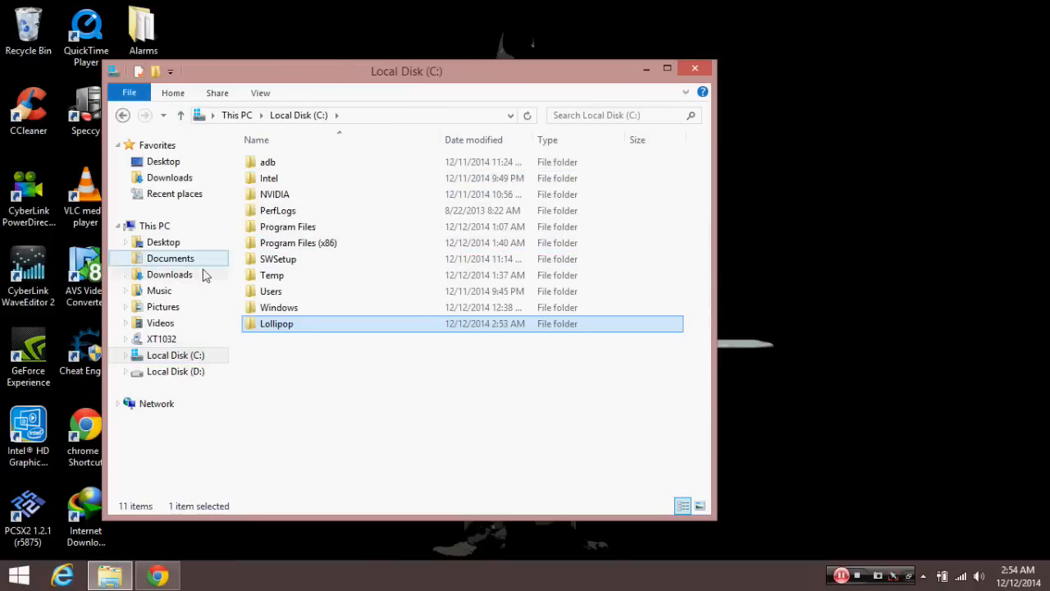
# Select all extracted GPE_XT1032 firmware files in Downloads and copy them toward C:\Lollipop\Lollipop.
pyautogui.click(170, 274)
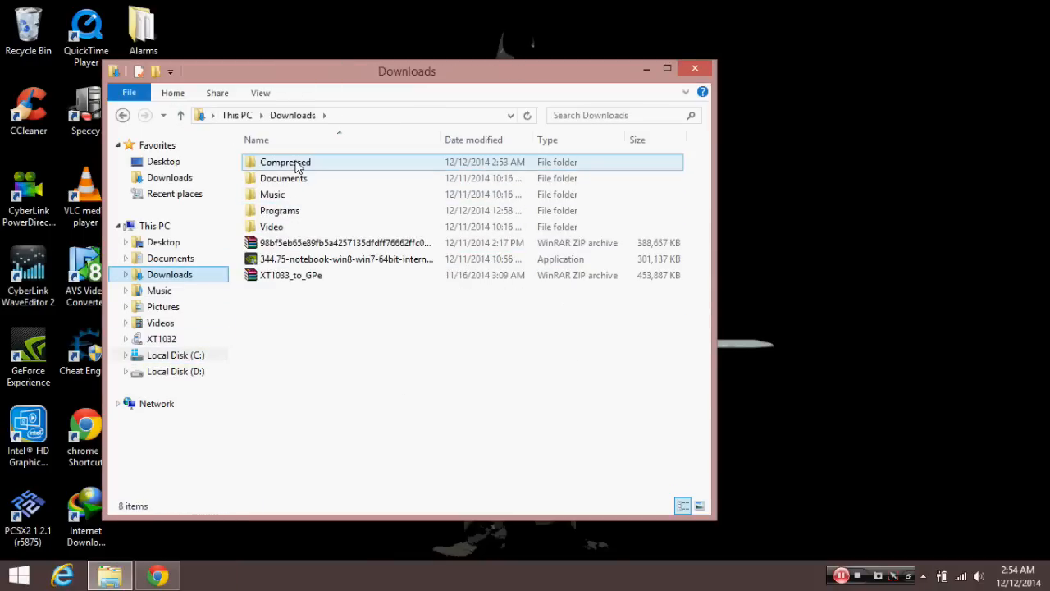
pyautogui.doubleClick(285, 163)
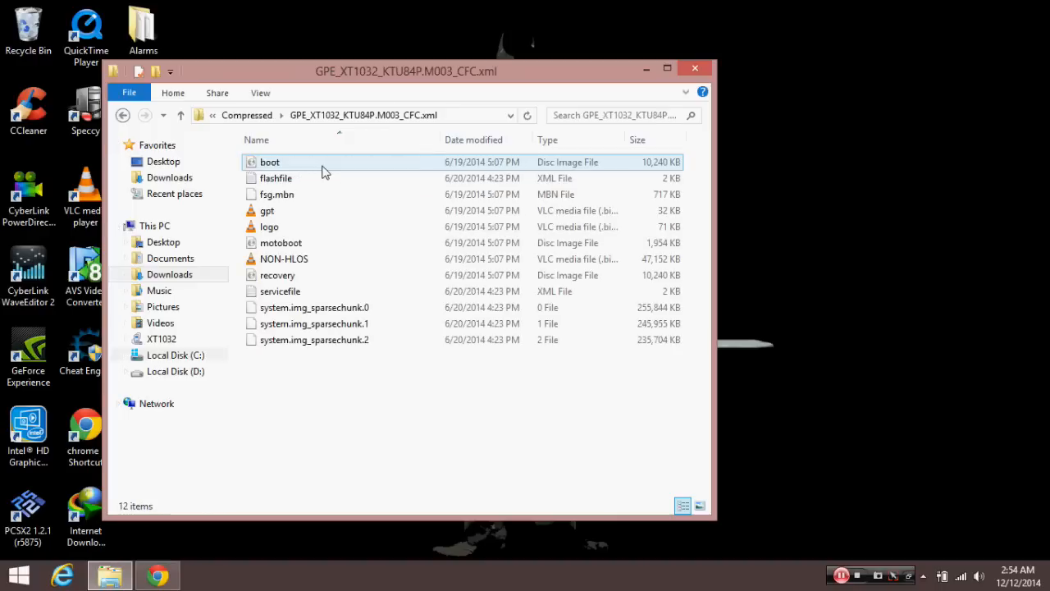
pyautogui.press('ctrl+a')
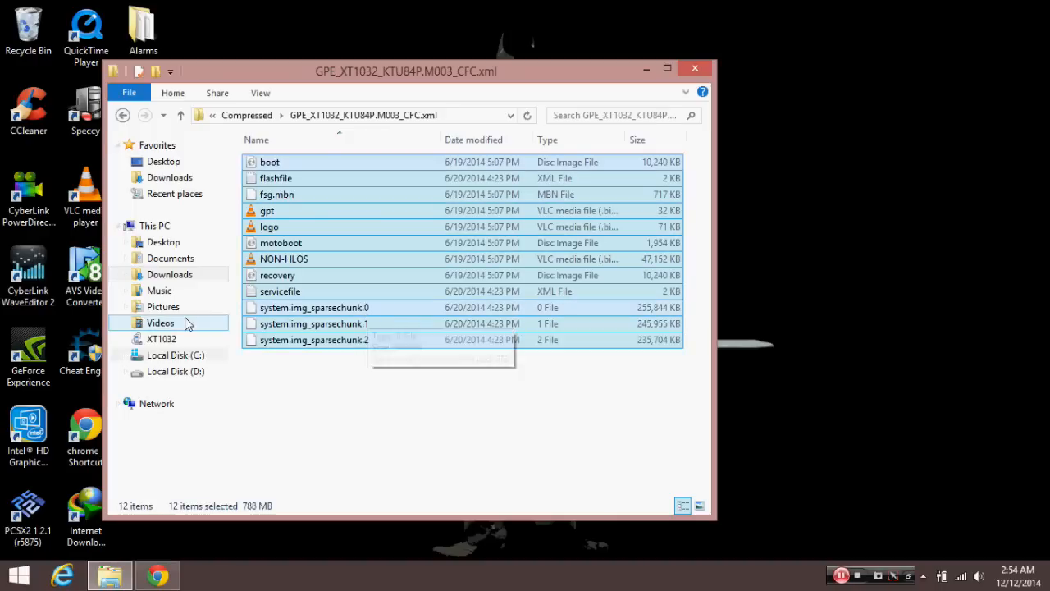
pyautogui.click(174, 354)
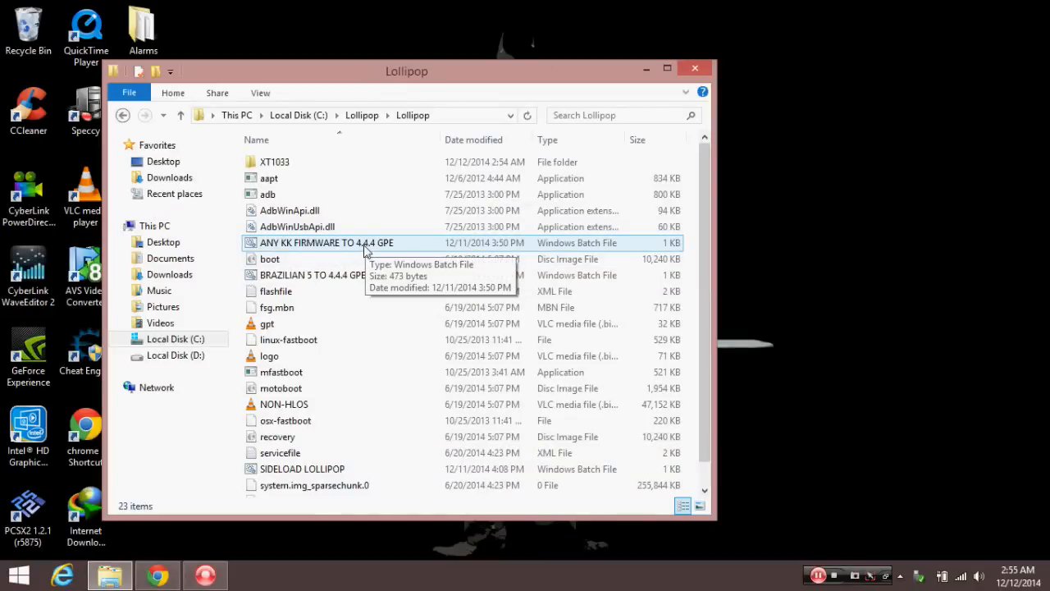
# Run the ANY KK FIRMWARE TO 4.4.4 GPE.bat script from the Lollipop folder.
pyautogui.click(326, 243)
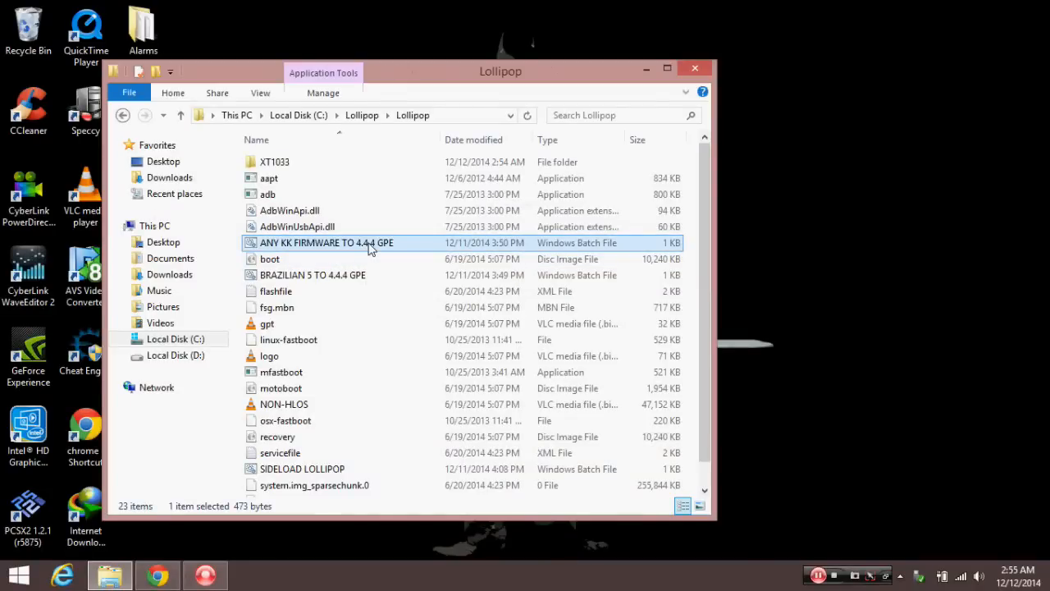
pyautogui.doubleClick(326, 243)
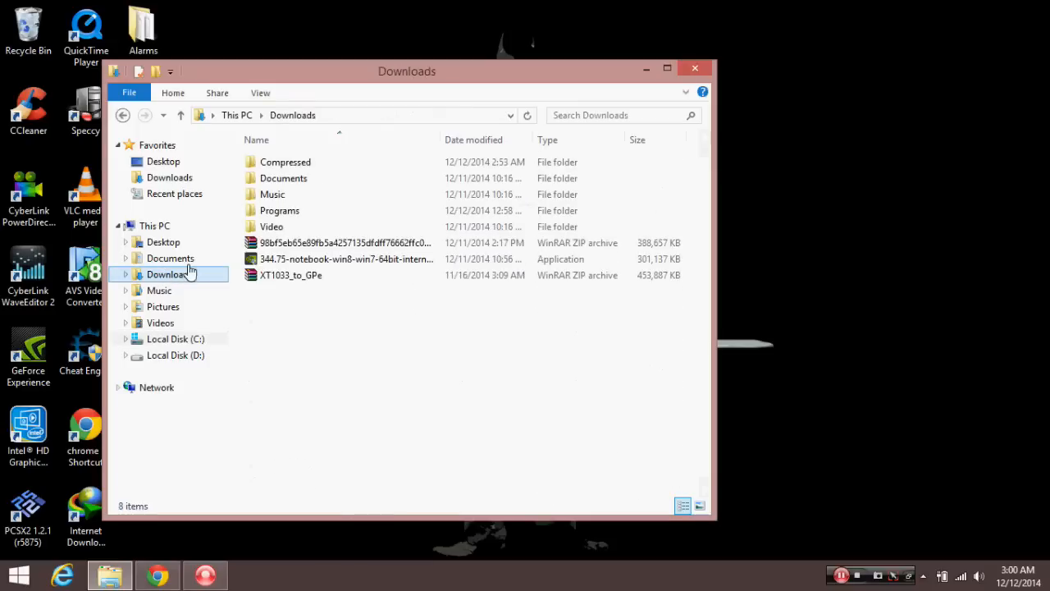
# Bring the OTA update zip from Downloads into C:\Lollipop\Lollipop.
pyautogui.click(345, 243)
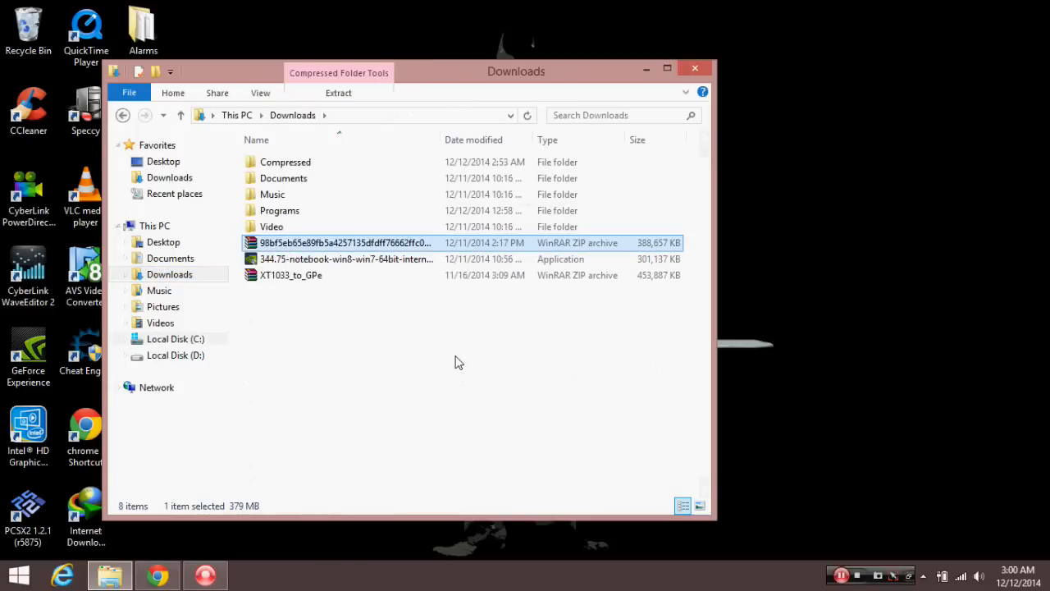
pyautogui.click(174, 338)
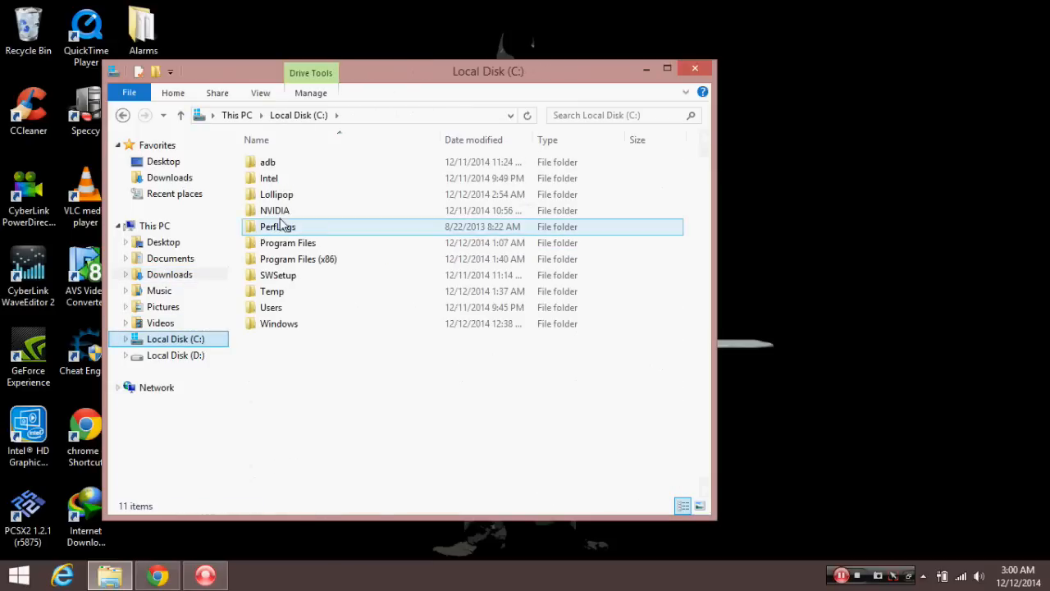
pyautogui.doubleClick(276, 194)
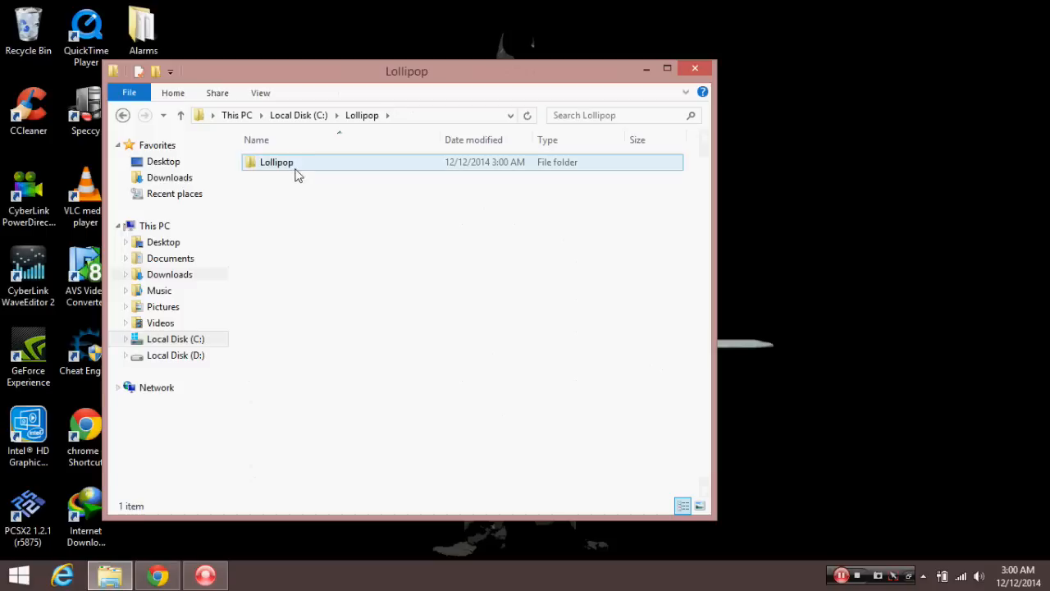
pyautogui.doubleClick(275, 162)
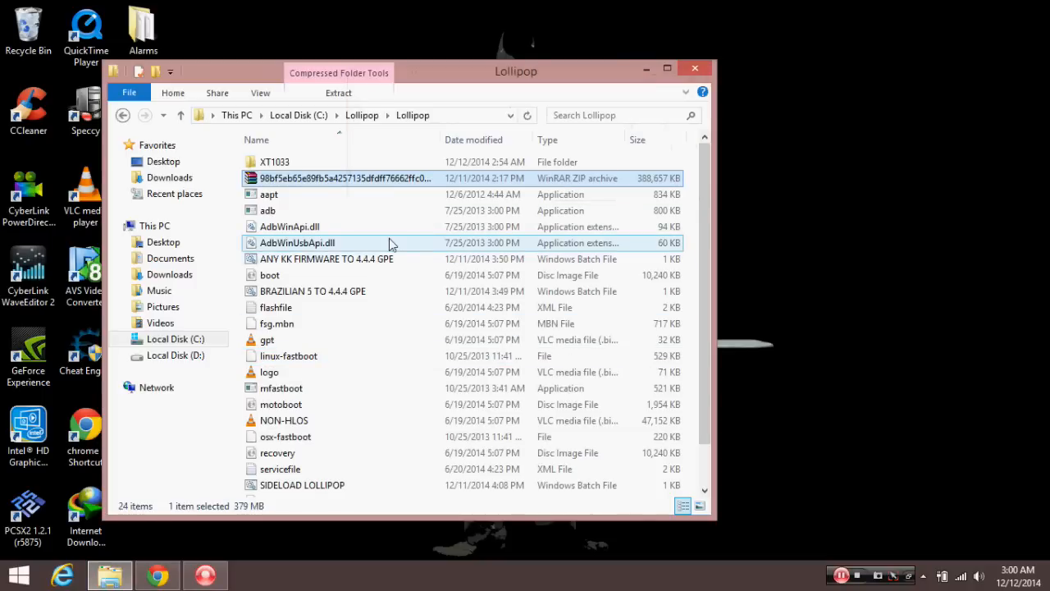
pyautogui.moveTo(391, 243)
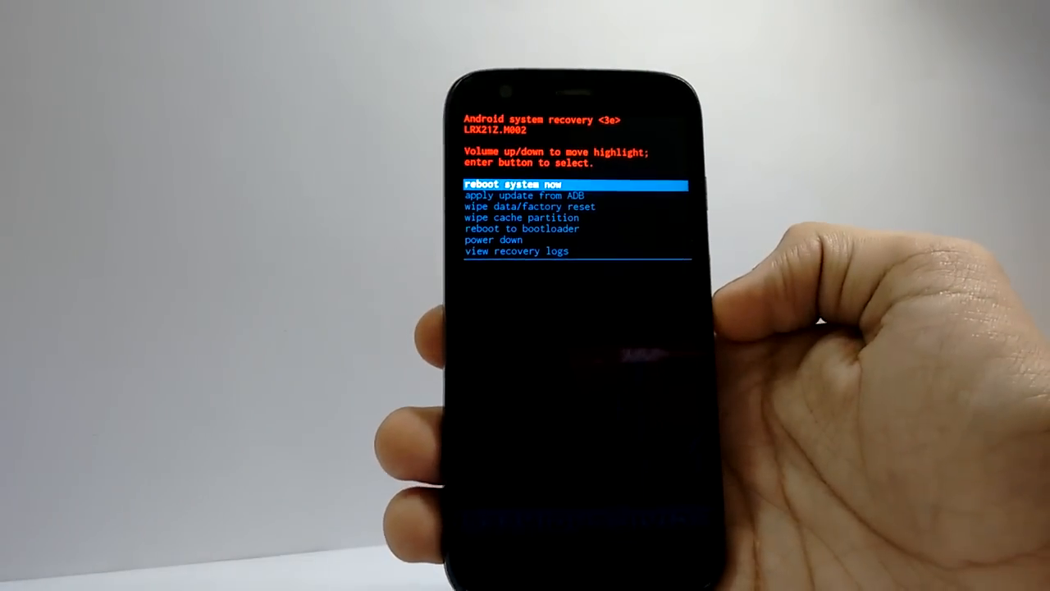
# Launch SIDELOAD LOLLIPOP.bat to send the update to the phone in recovery.
pyautogui.press('volumedown')
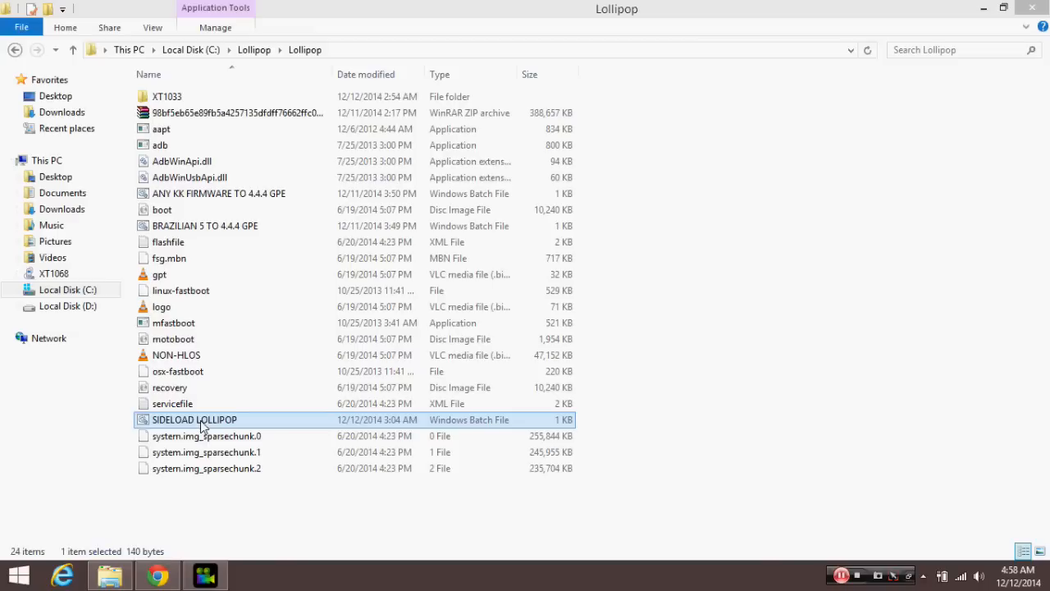
pyautogui.doubleClick(194, 420)
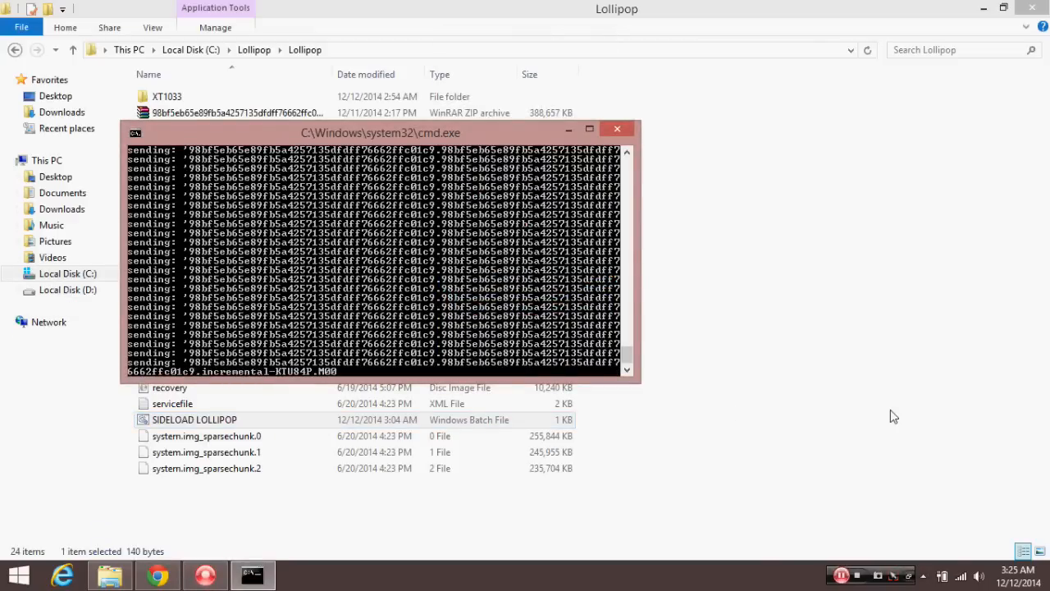